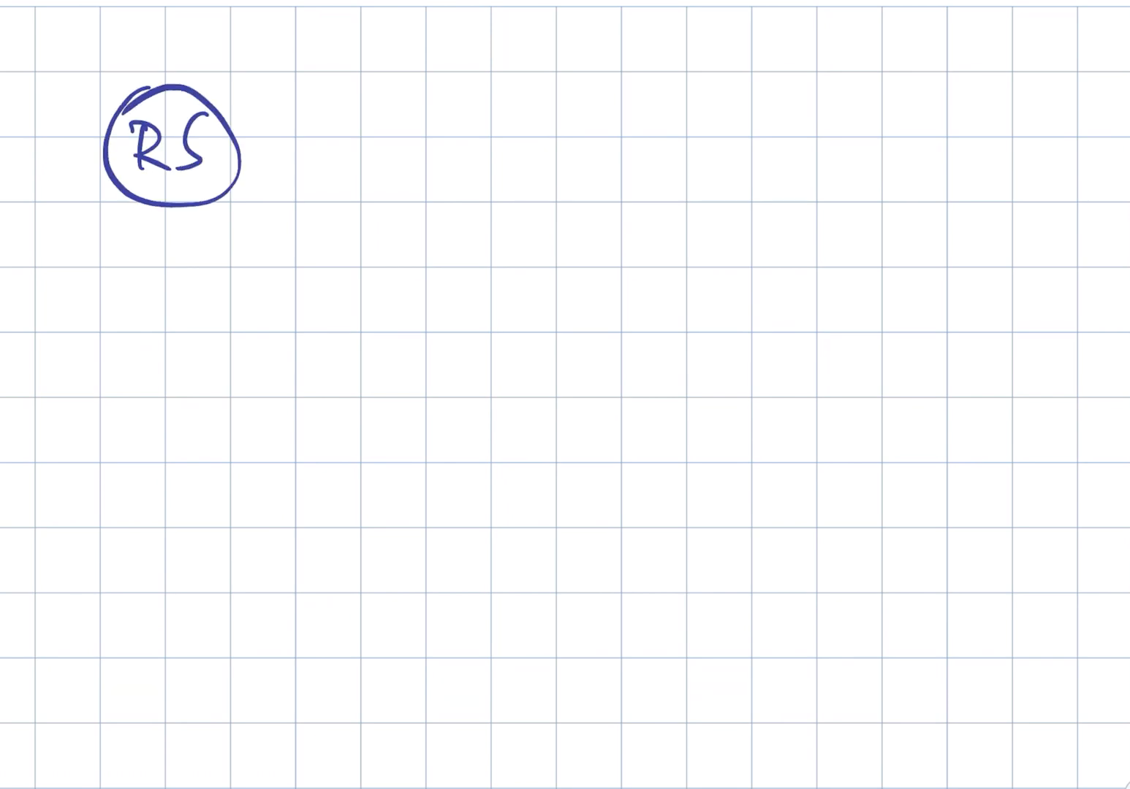
# Step: Draw a curved arrow out from the circled RS and handwrite 'More'
pyautogui.moveTo(256, 146); pyautogui.dragTo(373, 146)
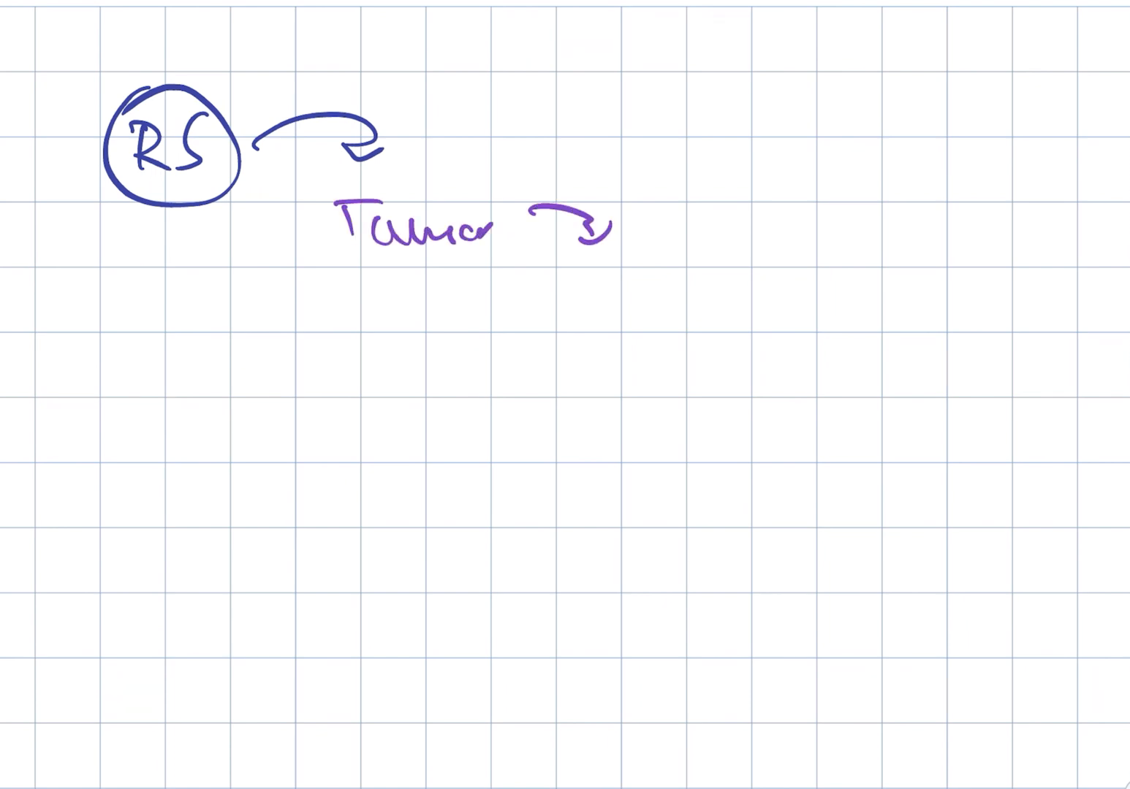
pyautogui.write('More')
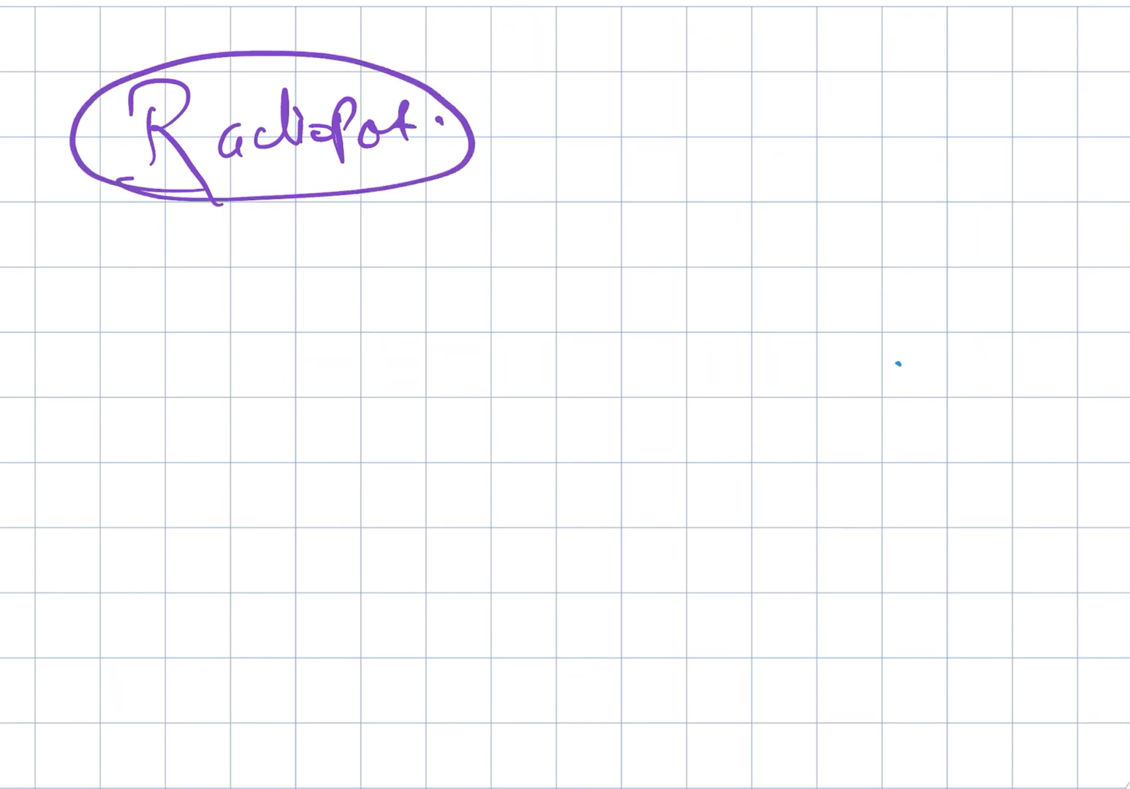
# Step: Draw a dark arrow curving right from the circled 'Radiopot.' heading
pyautogui.moveTo(474, 133); pyautogui.dragTo(592, 164)
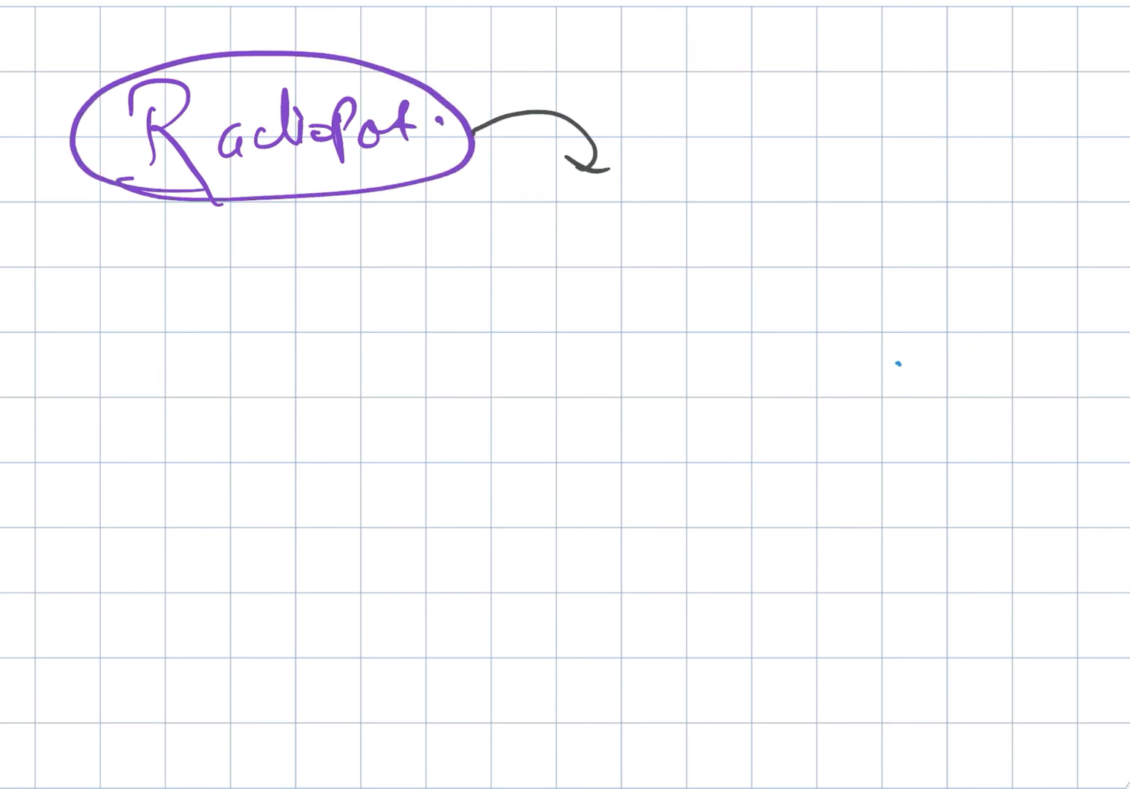